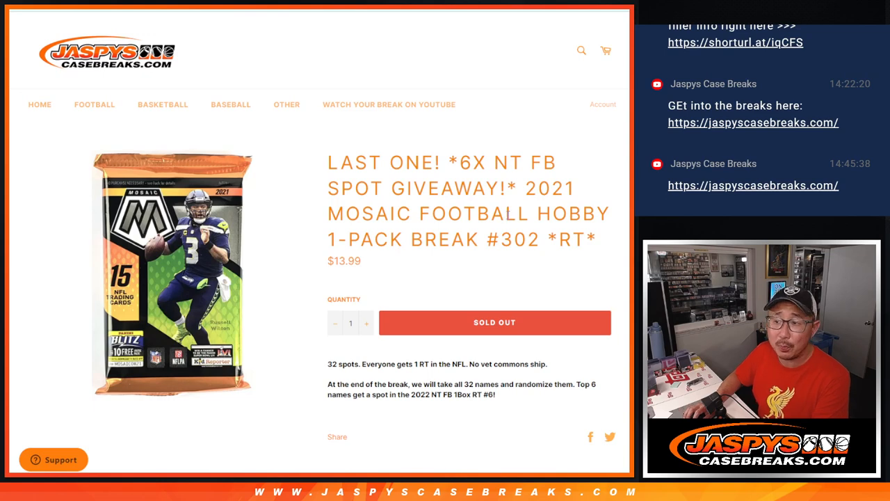
- Shuffle the participant names, then shuffle the 32 NFL teams twice
{"action": "double_click", "coordinate": [424, 162]}
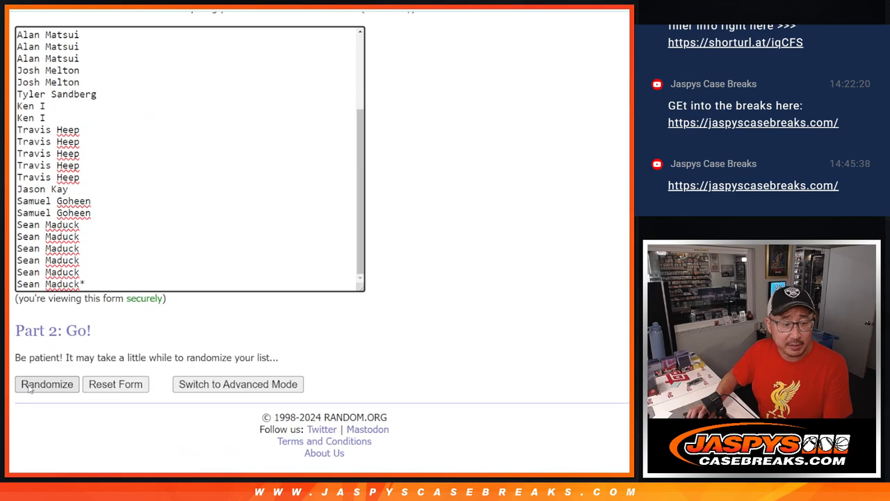
{"action": "left_click", "coordinate": [47, 384]}
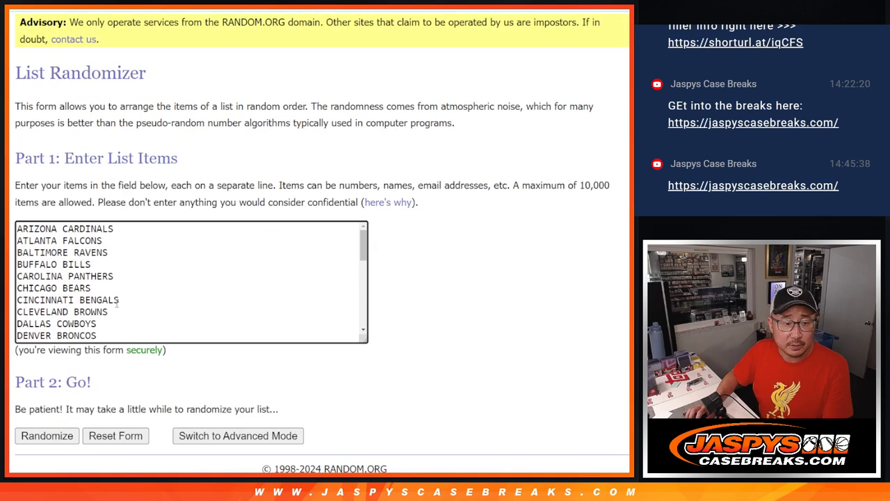
{"action": "left_click", "coordinate": [47, 435]}
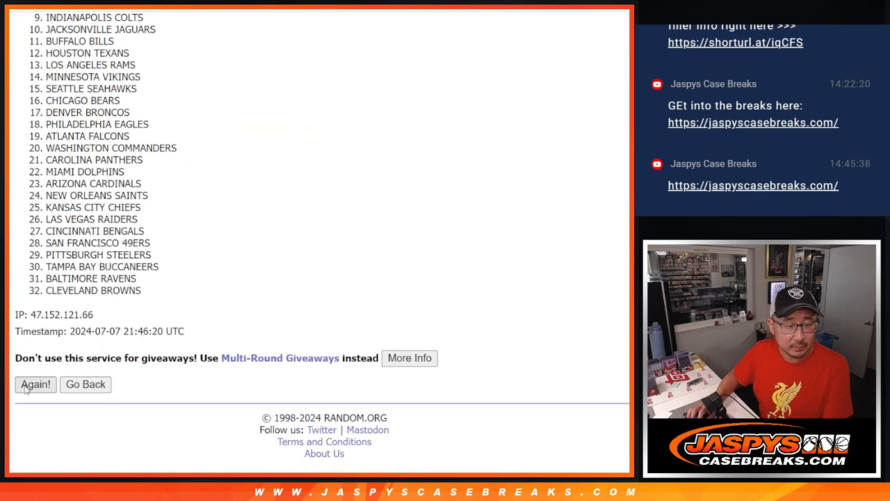
{"action": "left_click", "coordinate": [35, 384]}
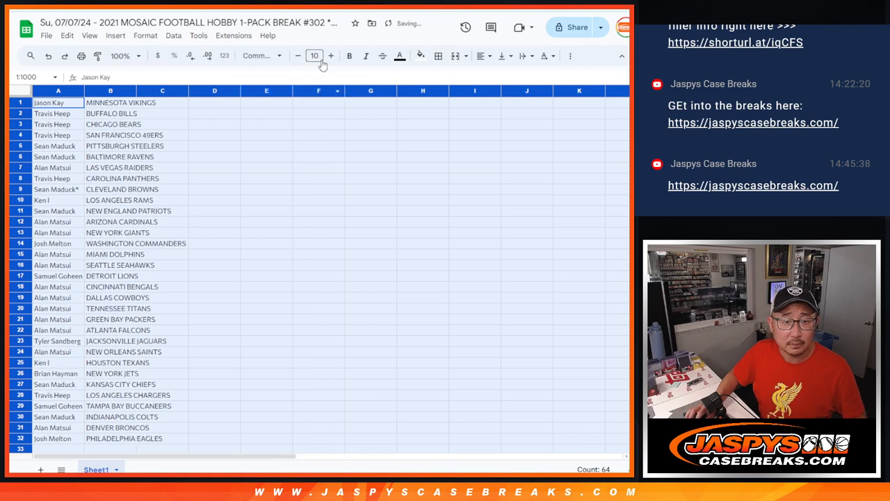
- Zoom the sheet to 150% and sort the name–team pairs A→Z by team column B
{"action": "left_click", "coordinate": [126, 55]}
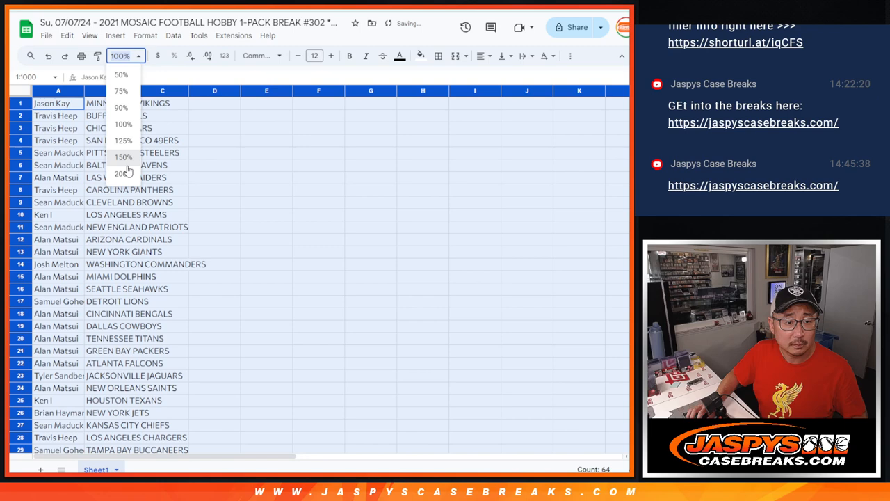
{"action": "left_click", "coordinate": [123, 156]}
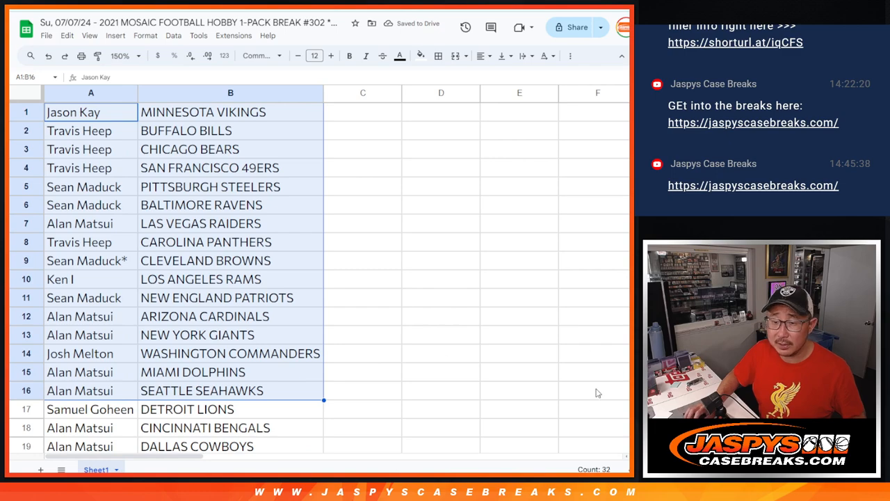
{"action": "scroll", "scroll_direction": "down", "scroll_amount": 3}
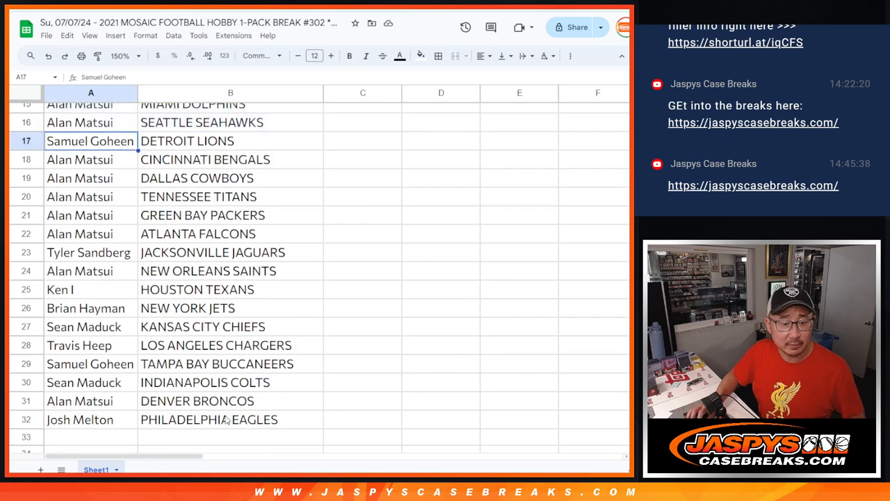
{"action": "left_click_drag", "start_coordinate": [91, 141], "coordinate": [230, 419]}
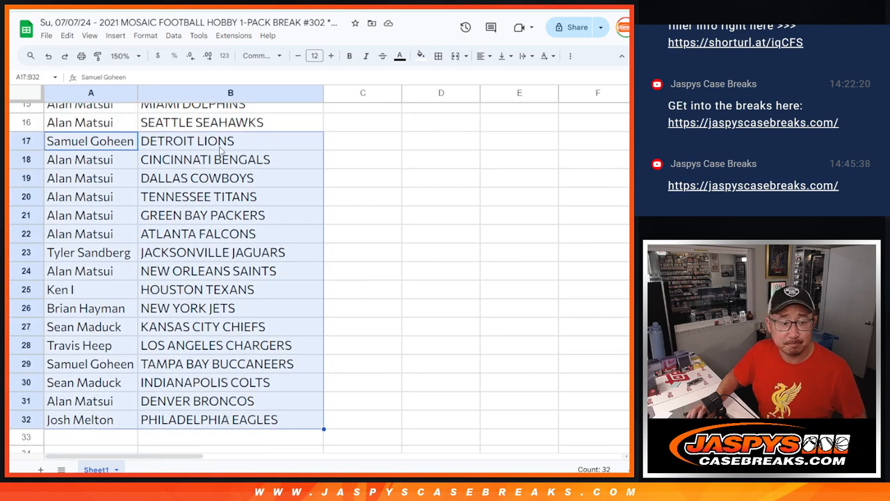
{"action": "left_click", "coordinate": [124, 55]}
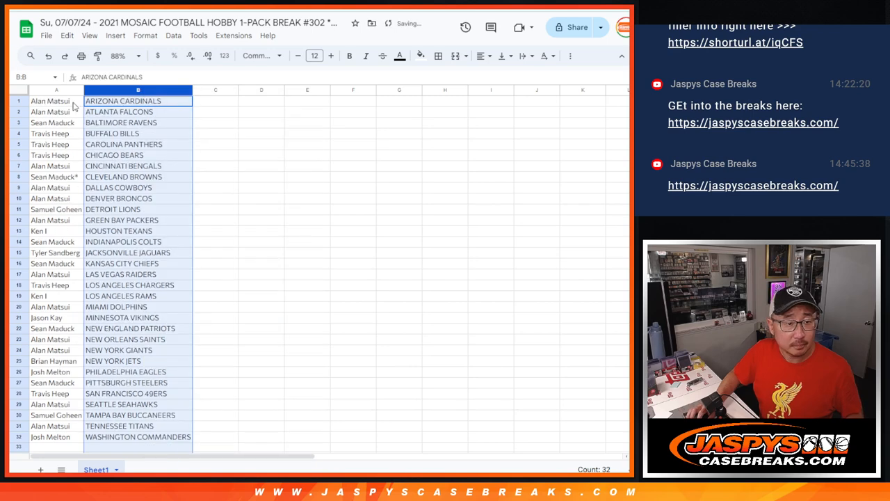
{"action": "left_click", "coordinate": [438, 56]}
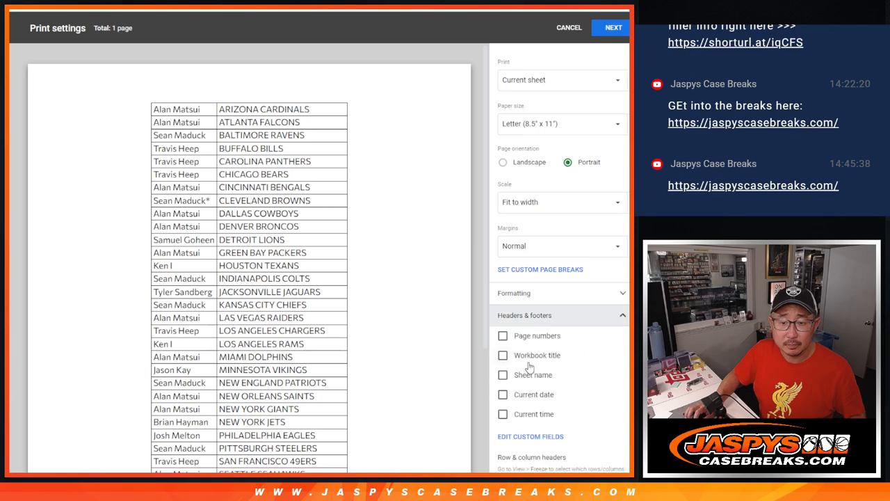
- Send the team-sorted name list to the printer as a single page
{"action": "left_click", "coordinate": [612, 27]}
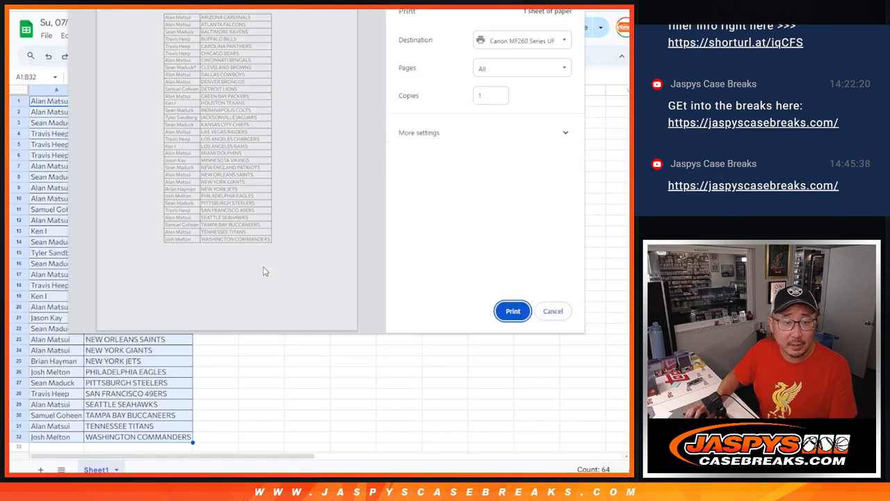
{"action": "left_click", "coordinate": [552, 311]}
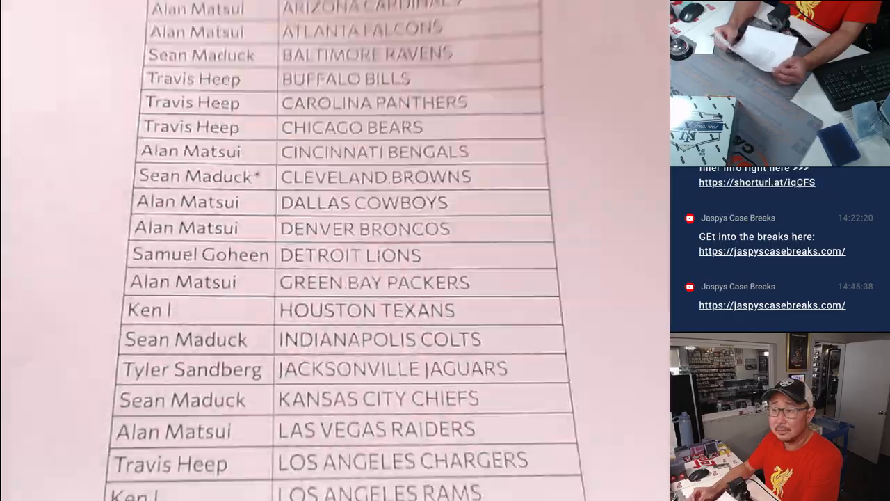
- Scroll the team-sorted sheet while showing the printed list to the camera
{"action": "scroll", "scroll_direction": "down", "scroll_amount": 3}
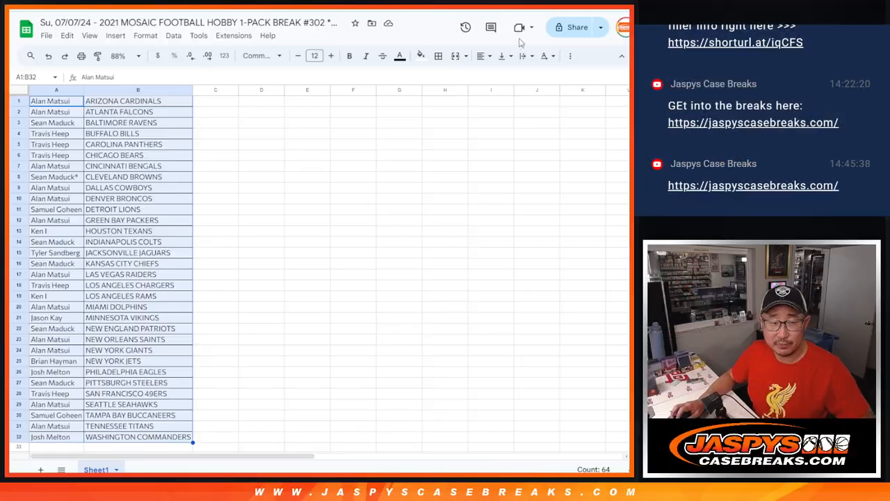
- Switch to the RANDOM.ORG Dice Roller and roll two dice
{"action": "left_click", "coordinate": [56, 100]}
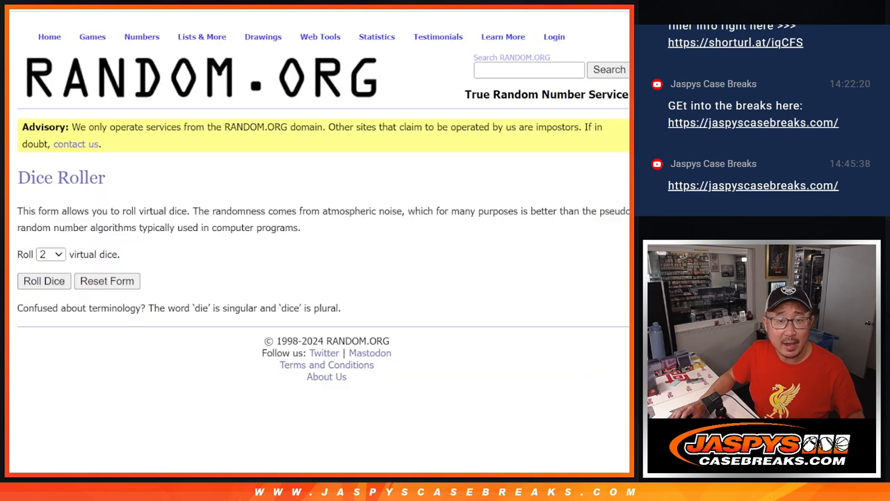
{"action": "left_click", "coordinate": [43, 280]}
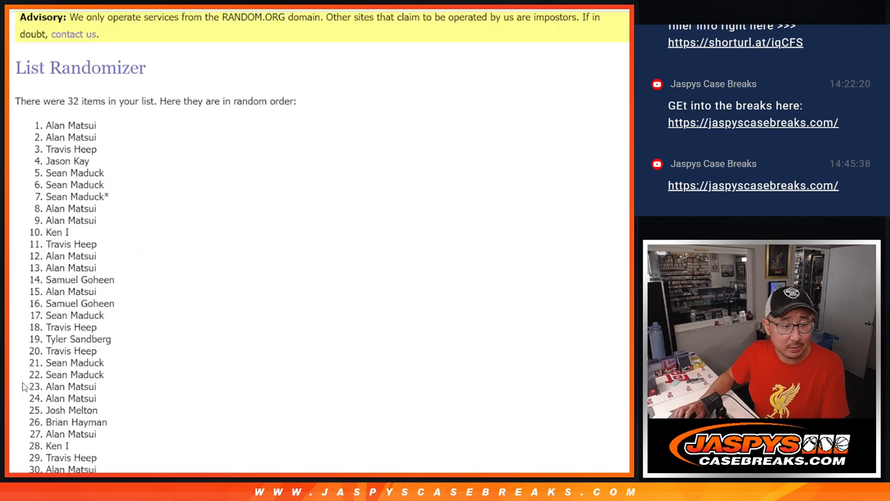
- Reshuffle the names up to eight total randomizations and highlight names 1–6
{"action": "left_click", "coordinate": [35, 384]}
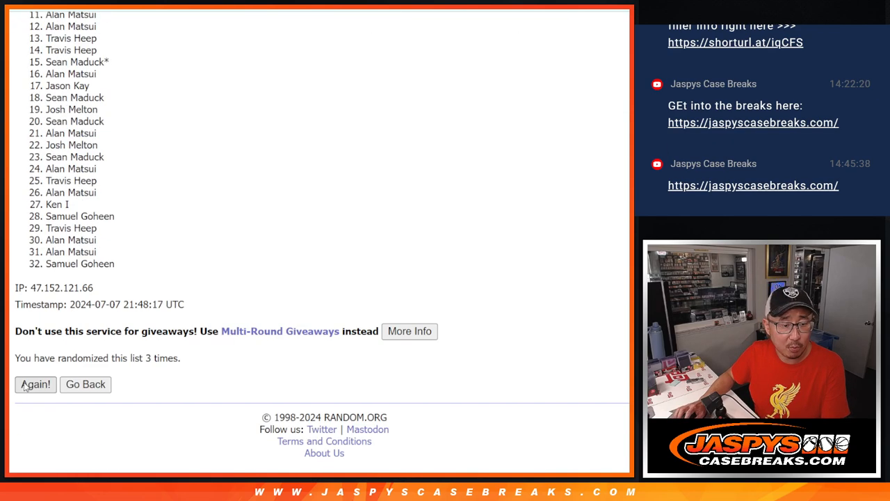
{"action": "left_click", "coordinate": [35, 384]}
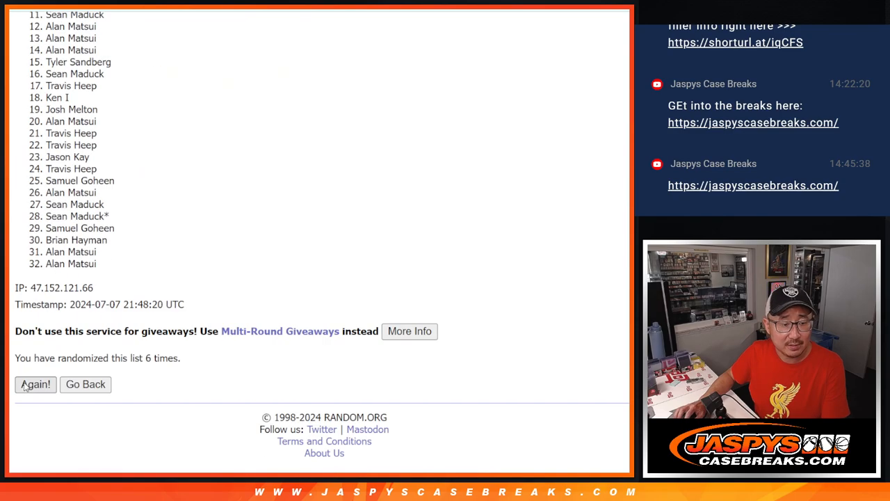
{"action": "left_click", "coordinate": [35, 384]}
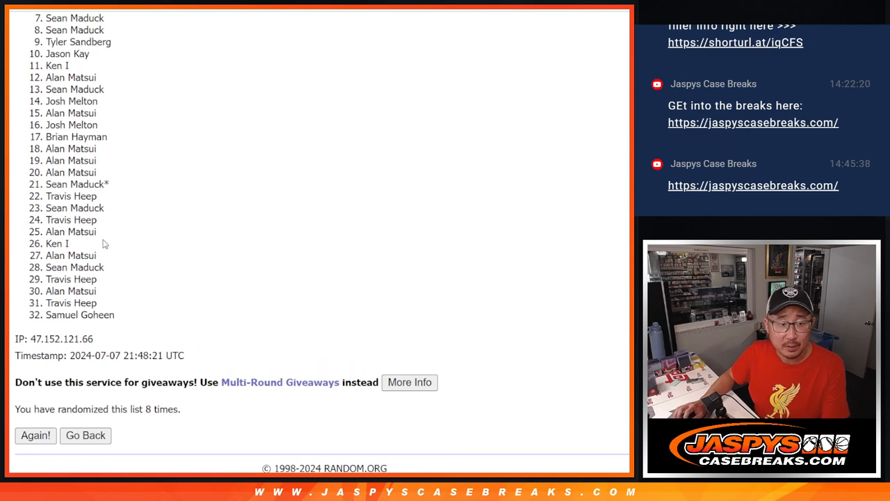
{"action": "mouse_move", "coordinate": [466, 148]}
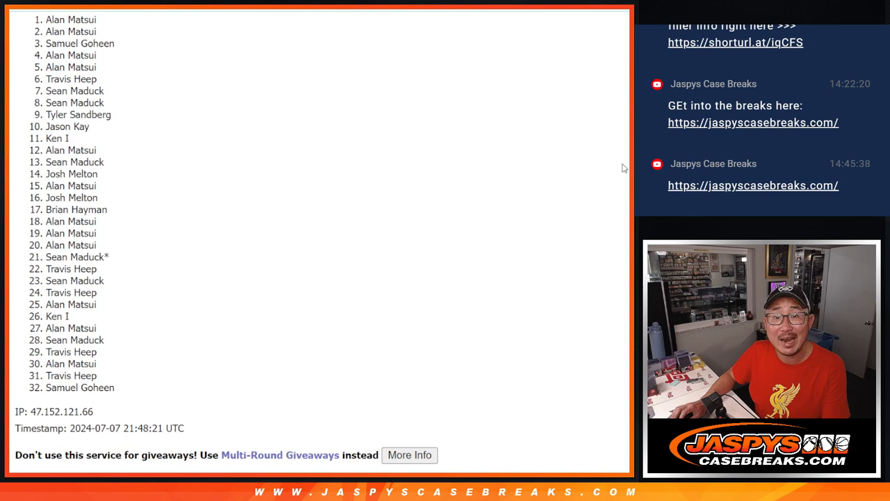
{"action": "left_click_drag", "start_coordinate": [63, 19], "coordinate": [91, 79]}
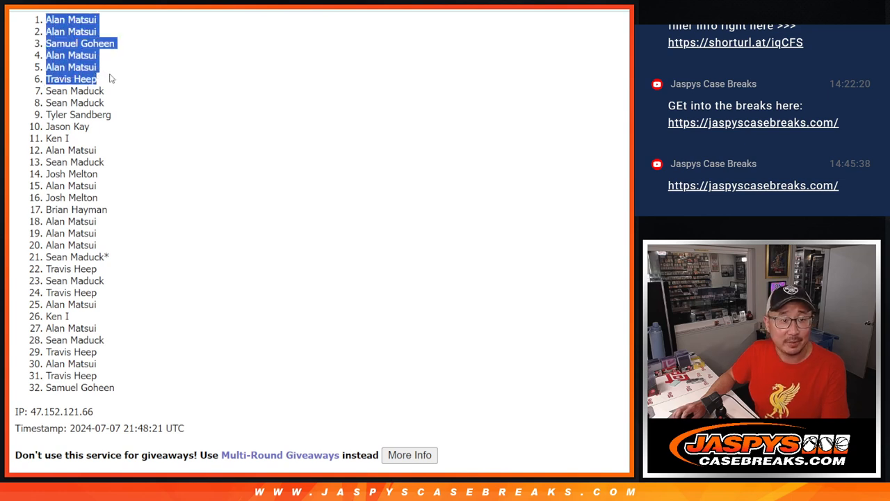
{"action": "mouse_move", "coordinate": [295, 162]}
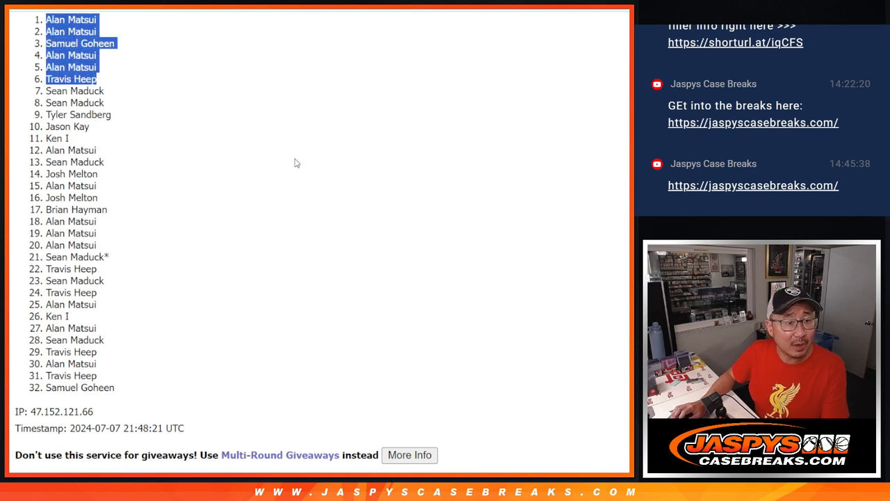
{"action": "scroll", "scroll_direction": "down", "scroll_amount": 3}
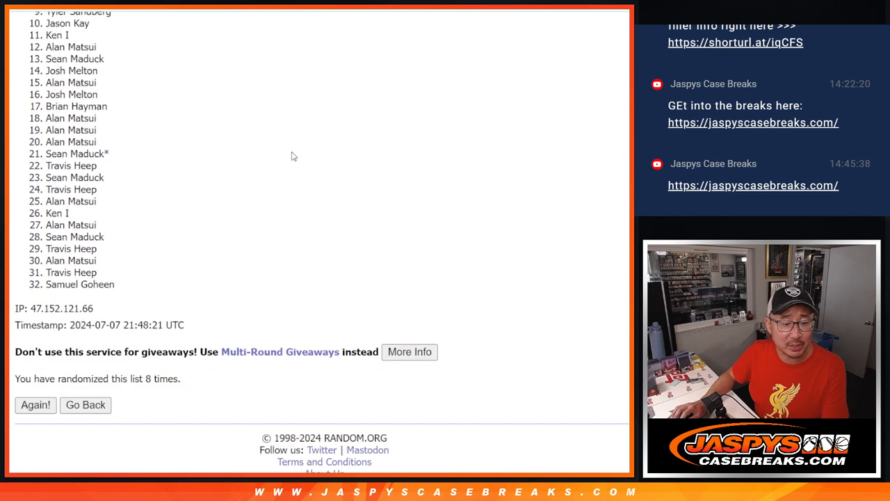